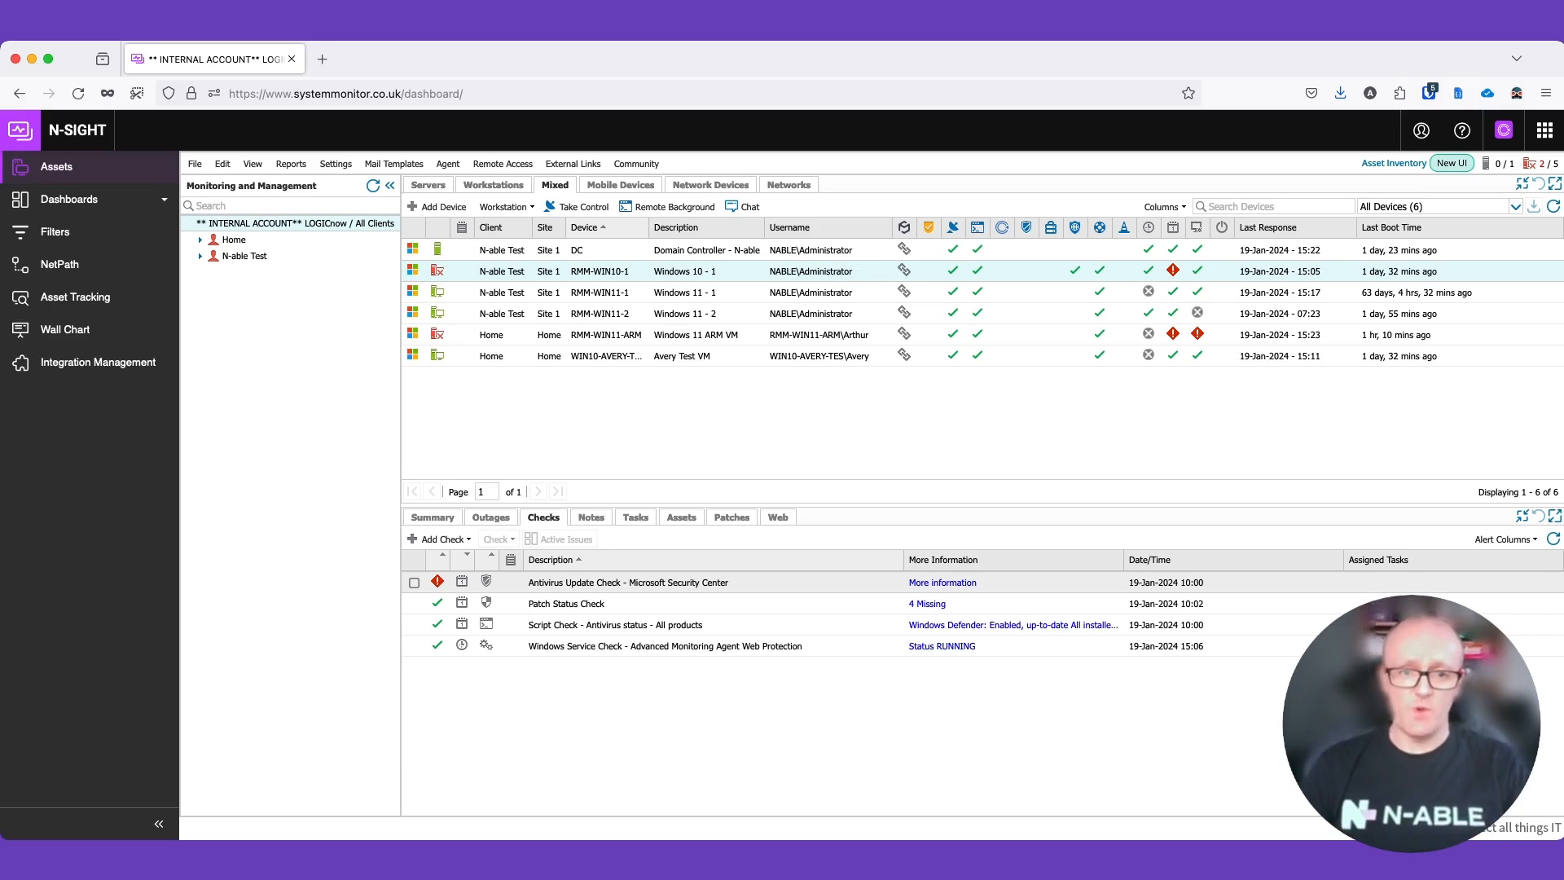
Review RMM-WIN10-1's failing Antivirus Update Check details reporting no antivirus products found.
click(441, 539)
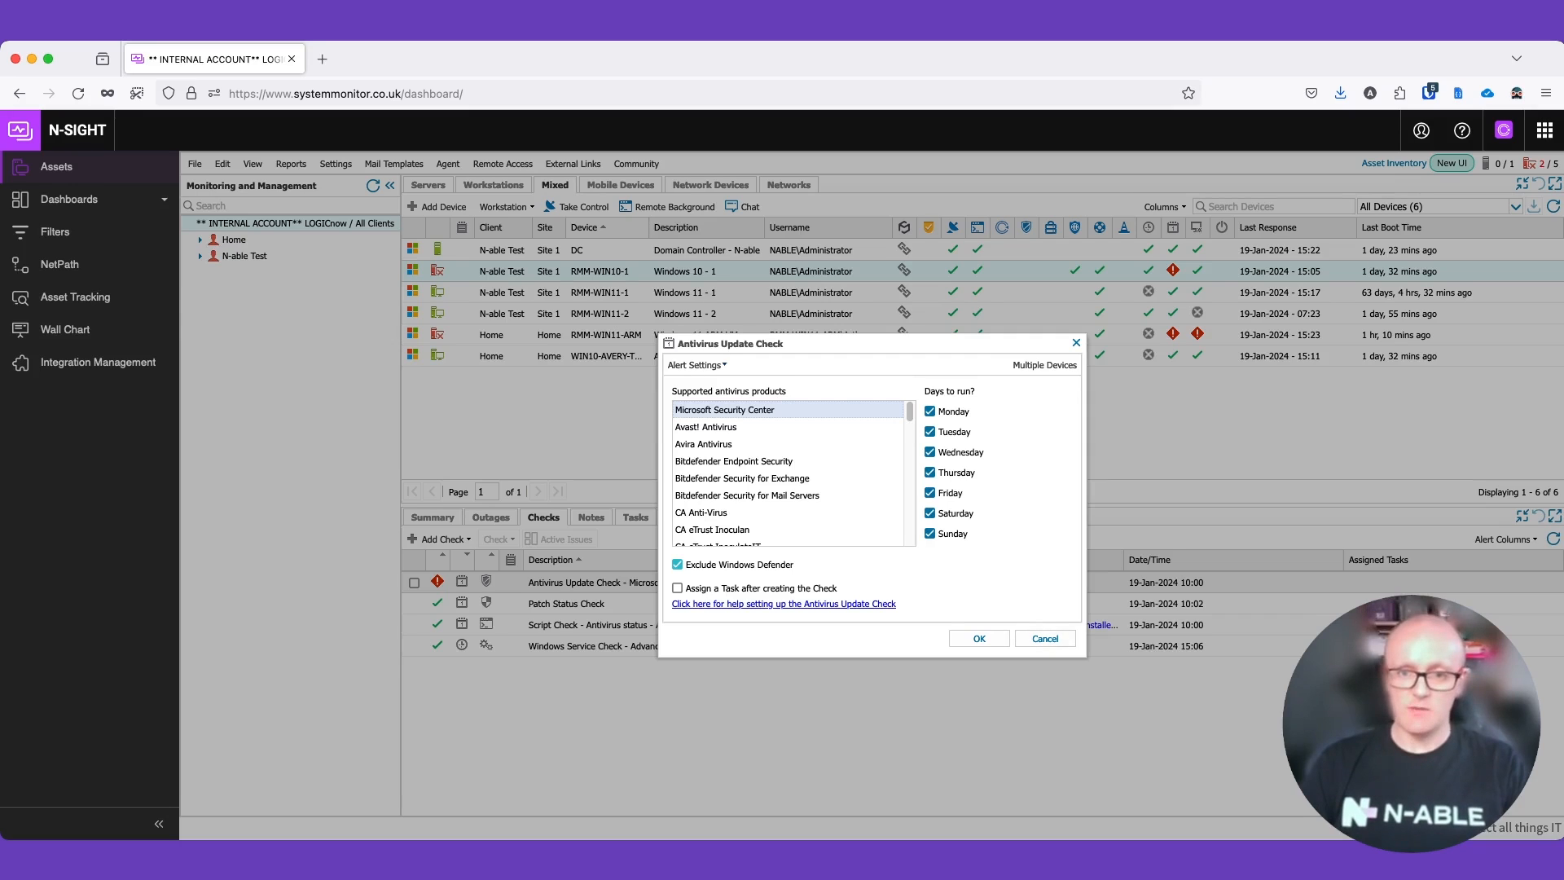
scroll(down, 3)
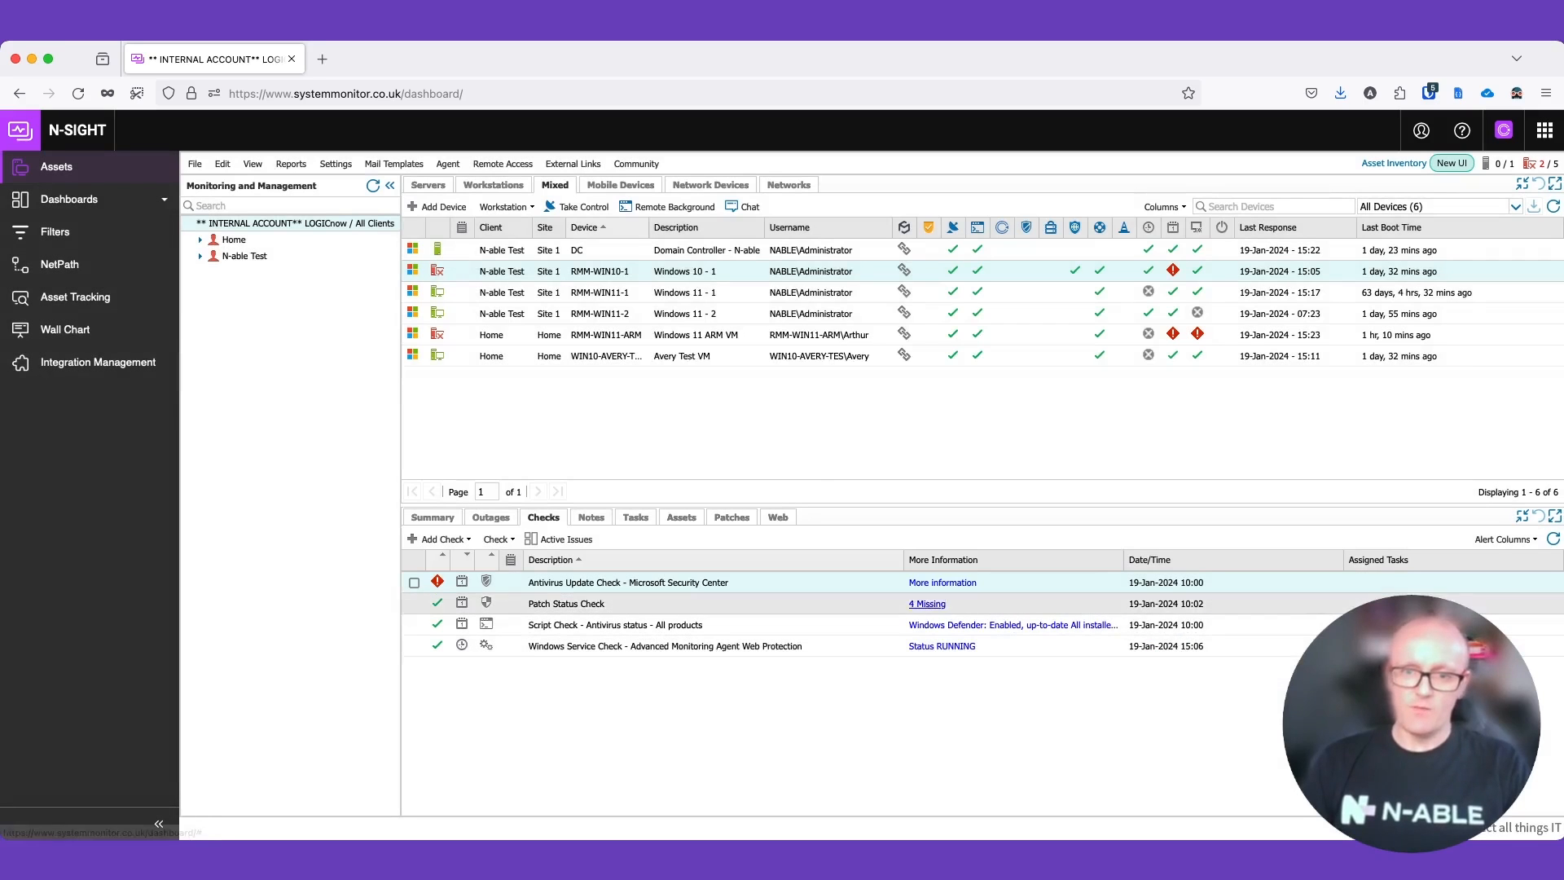
click(942, 582)
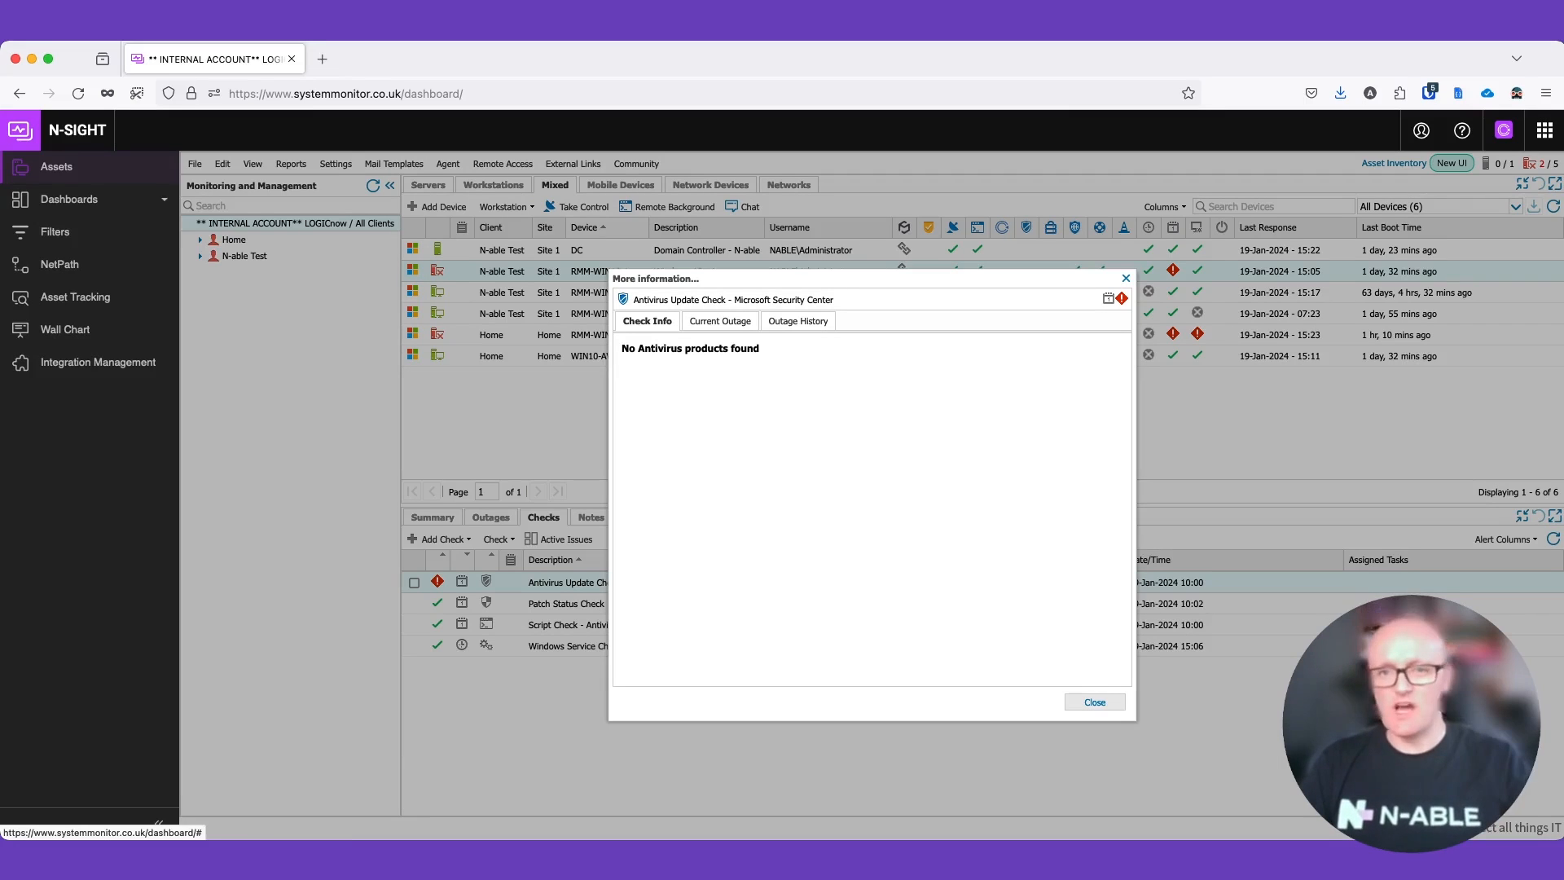
click(1093, 701)
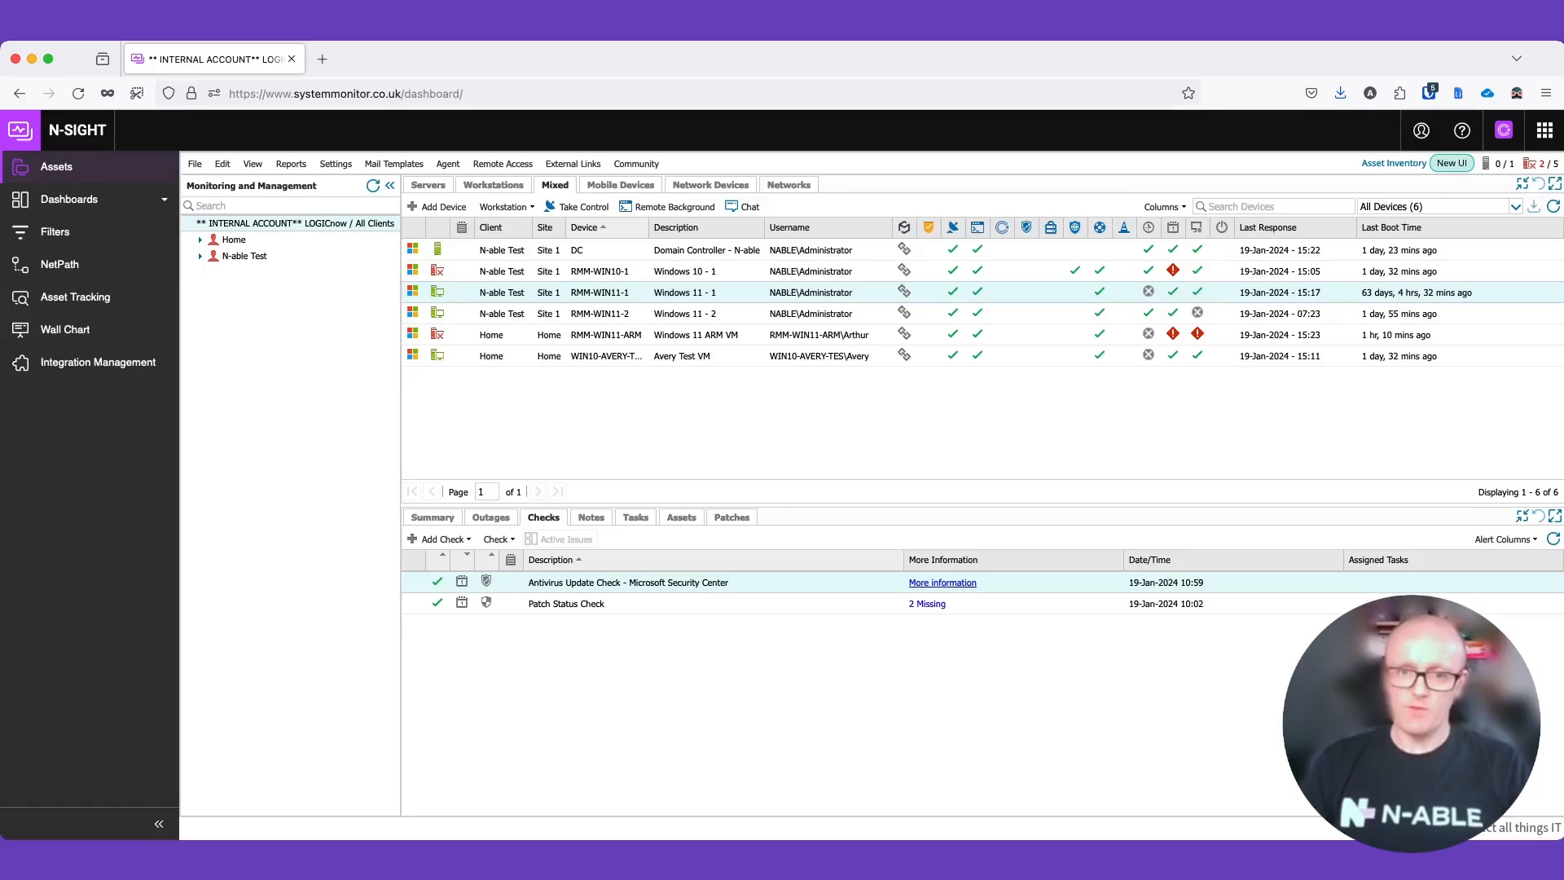
View RMM-WIN11-1's antivirus check details listing Windows Defender and Sophos Home up to date.
click(940, 581)
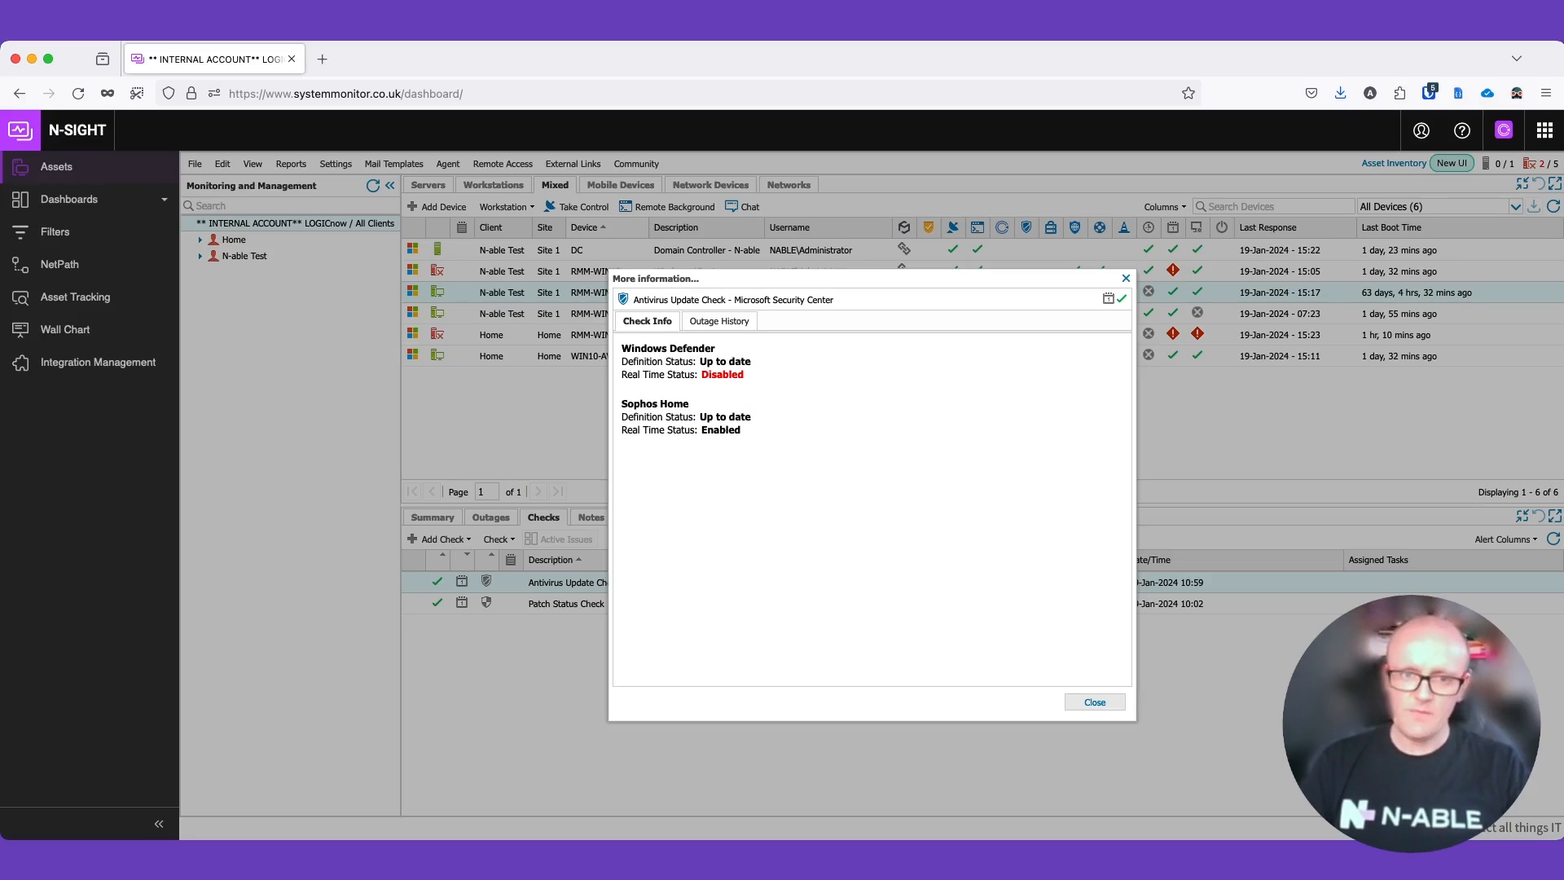
Review RMM-WIN11-2's antivirus details showing Windows Defender up to date and enabled, then move to RMM-WIN11-ARM.
click(1093, 700)
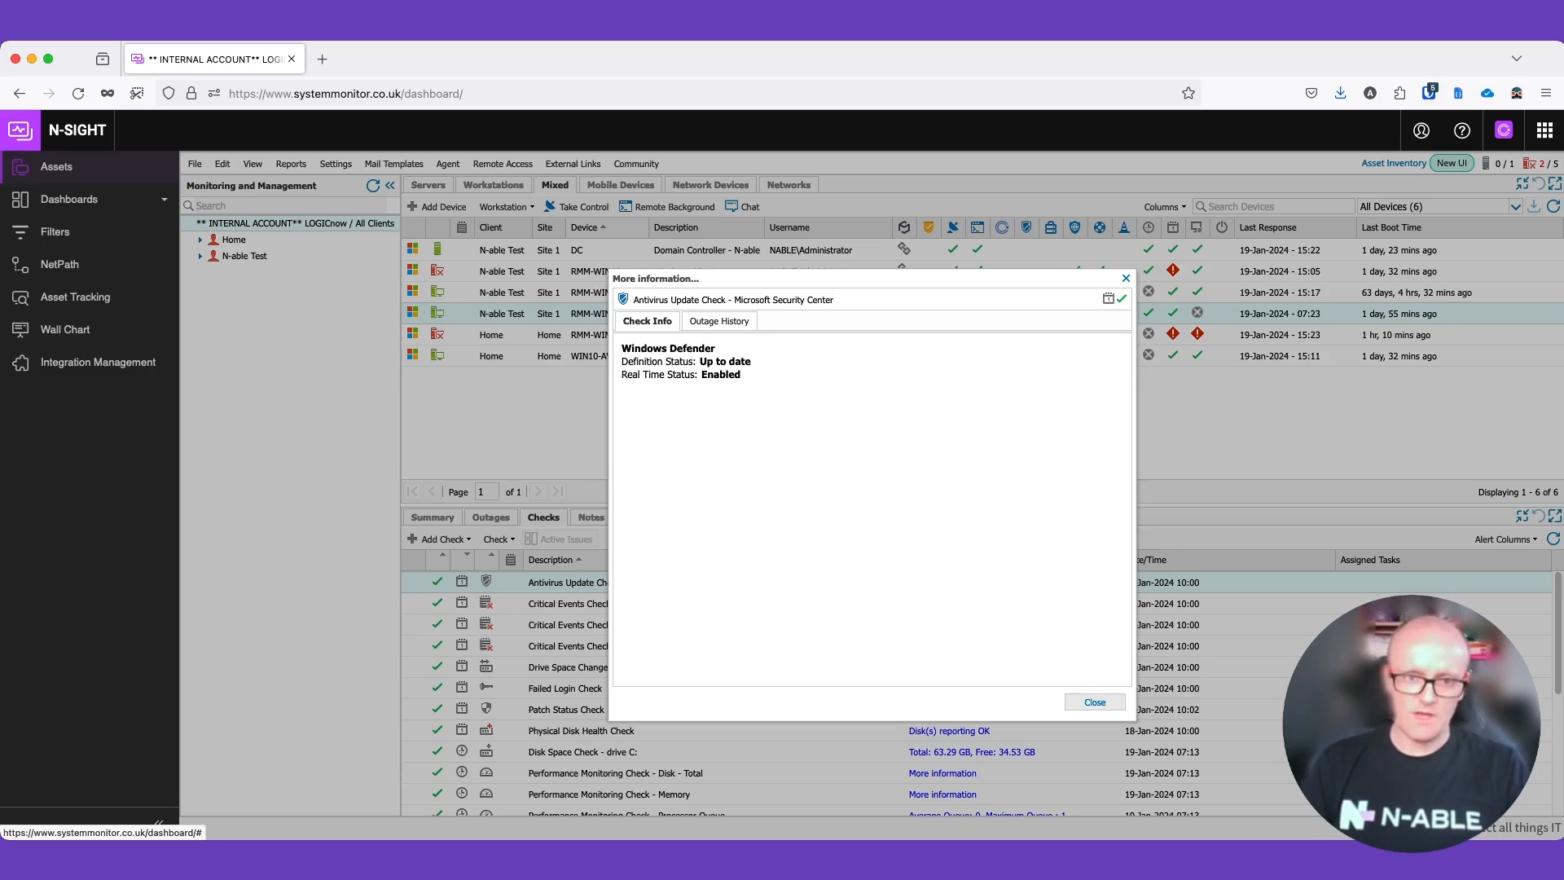
click(1093, 701)
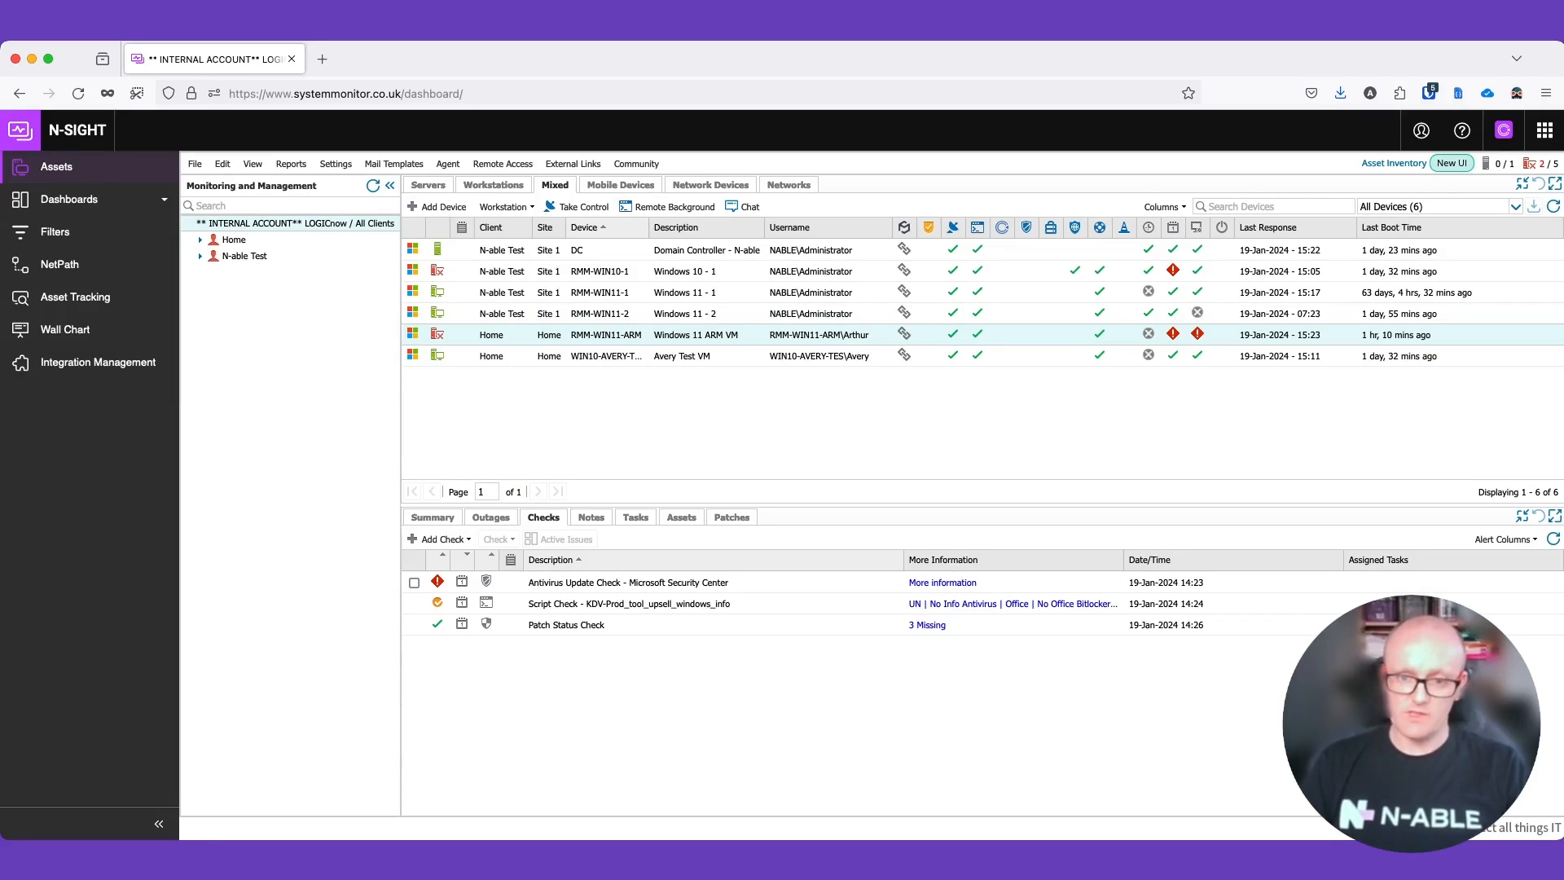
double_click(627, 581)
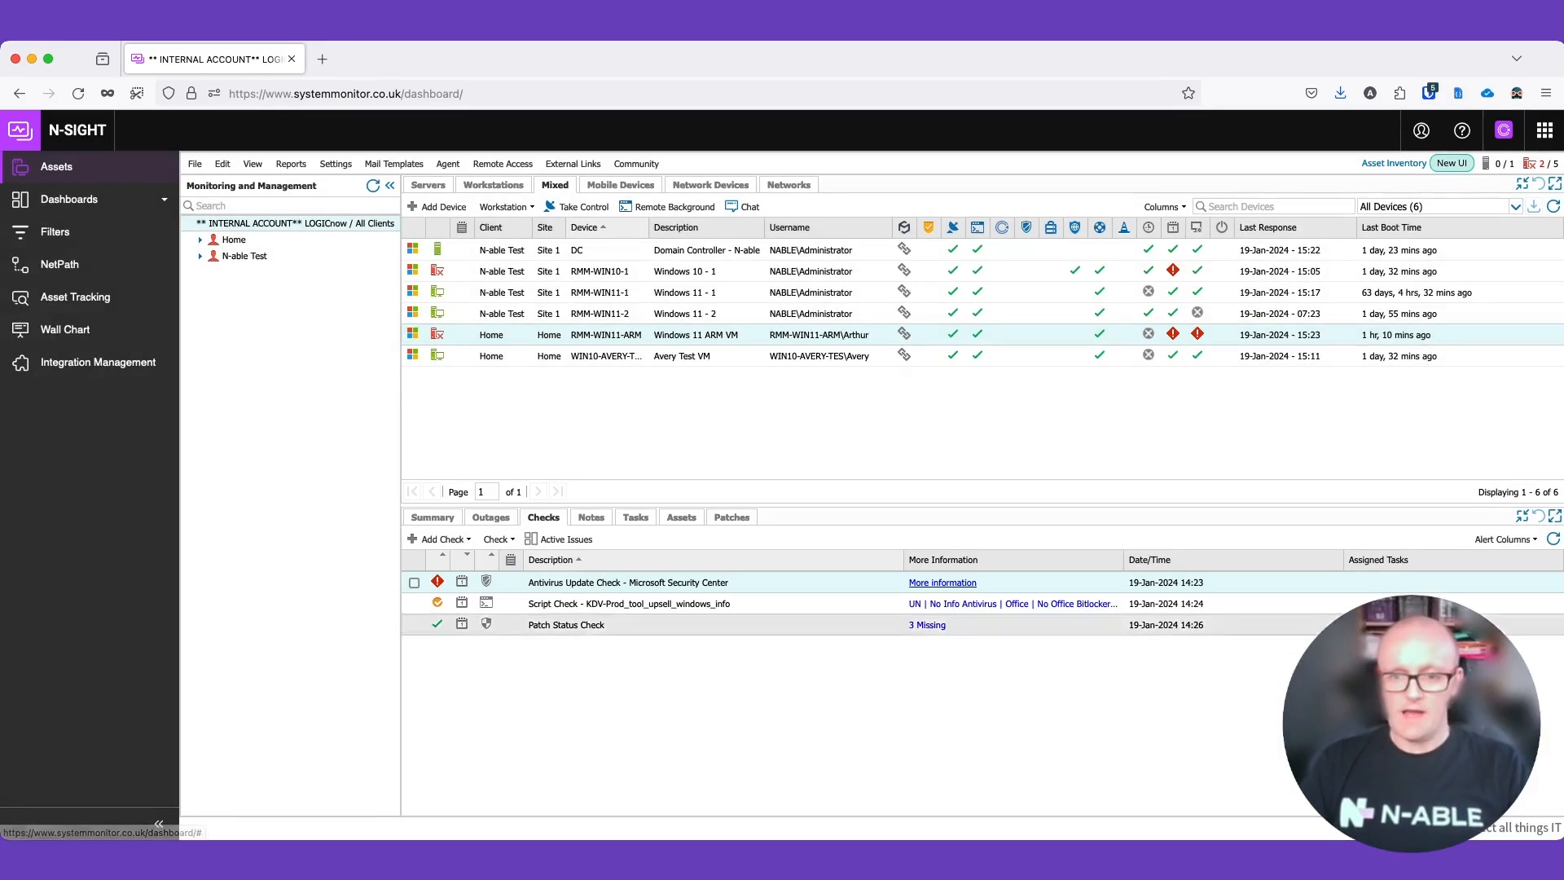
click(939, 581)
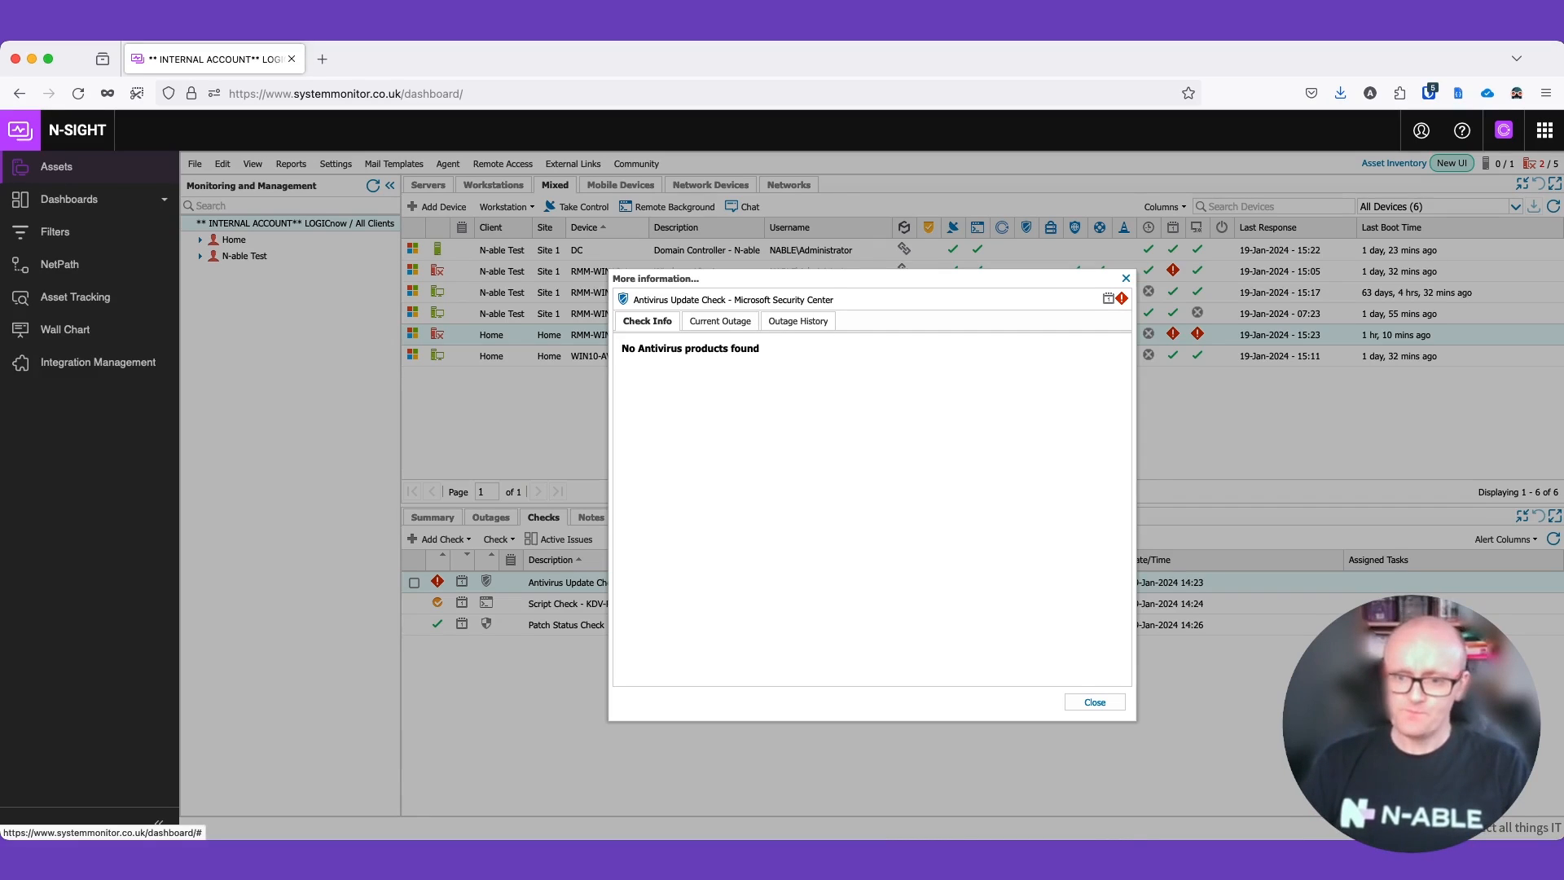
click(1093, 701)
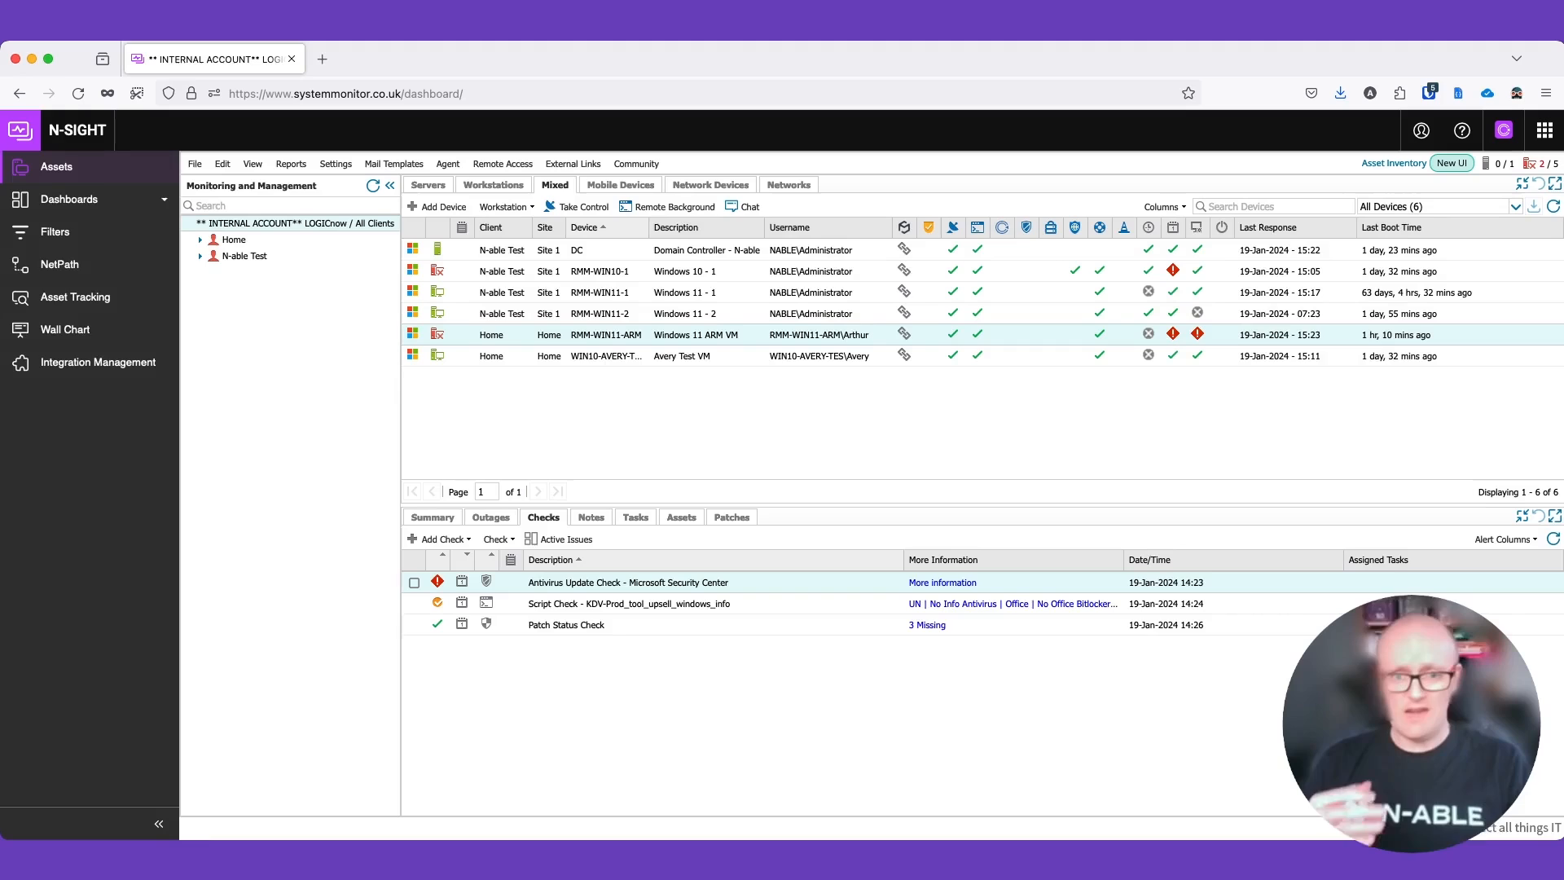